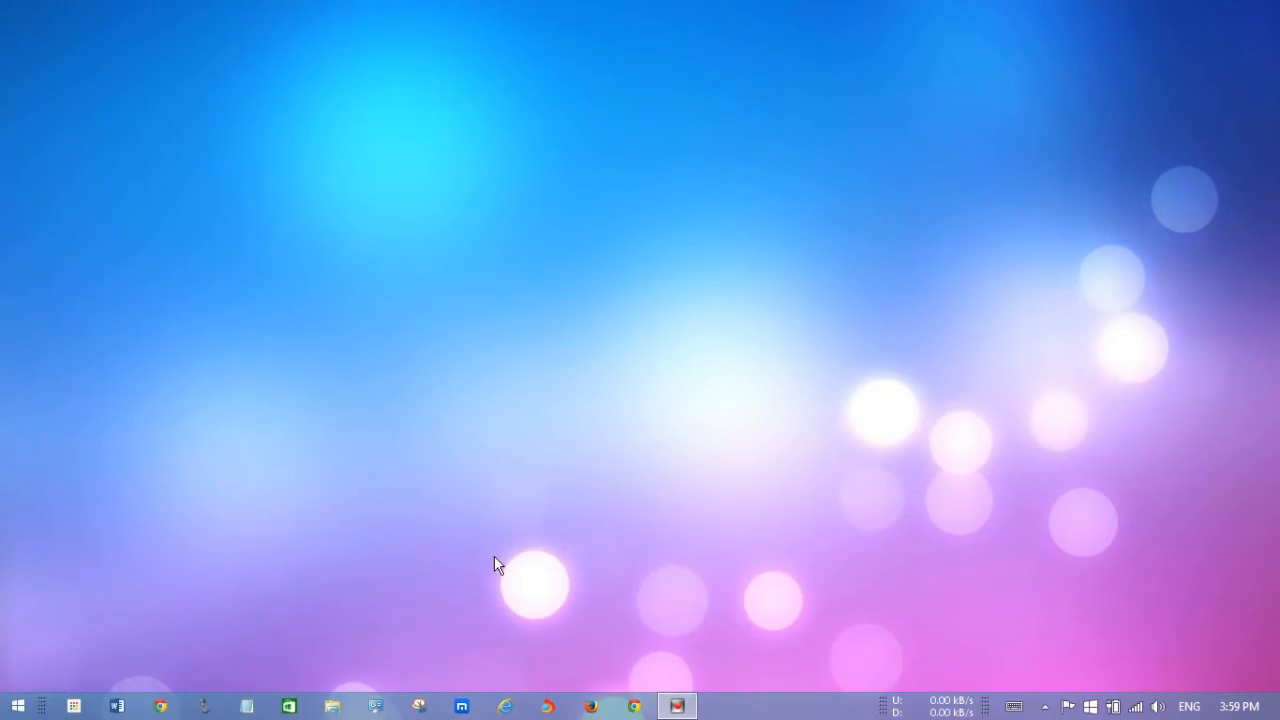
From Control Panel, search 'up' and reach the Windows Update page reporting the Windows 10 upgrade reserved
click(378, 704)
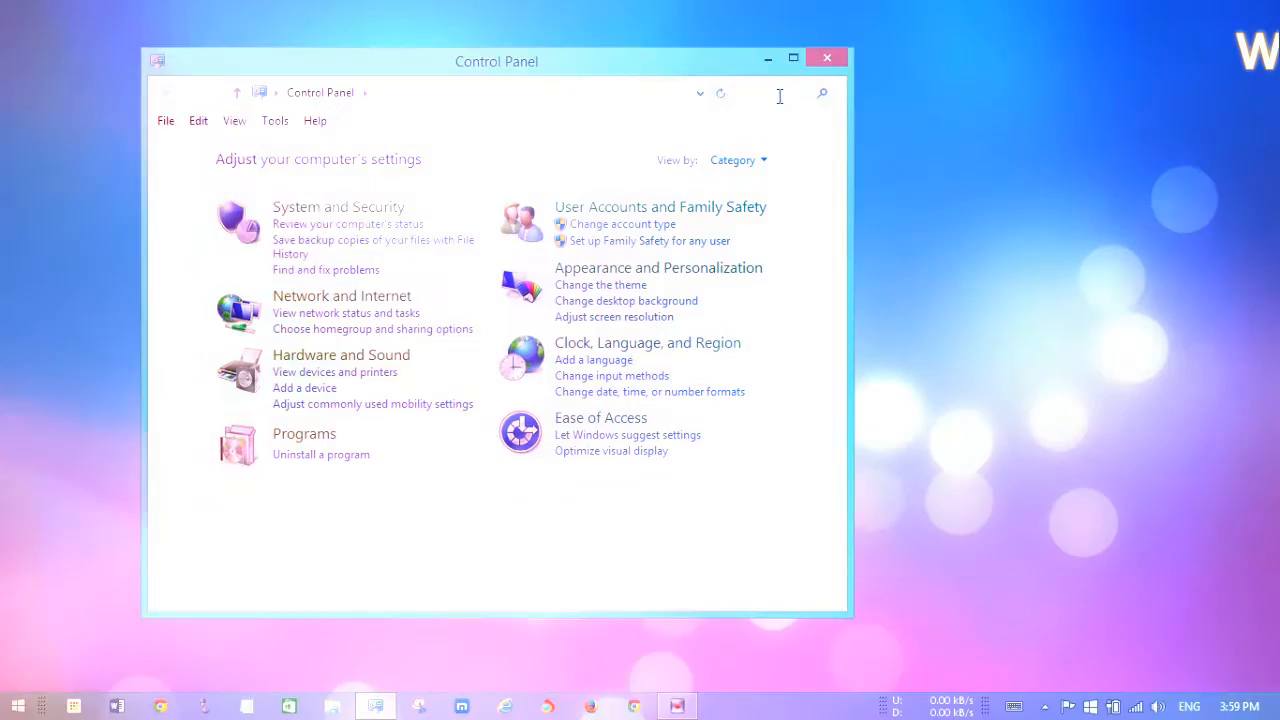
text(up)
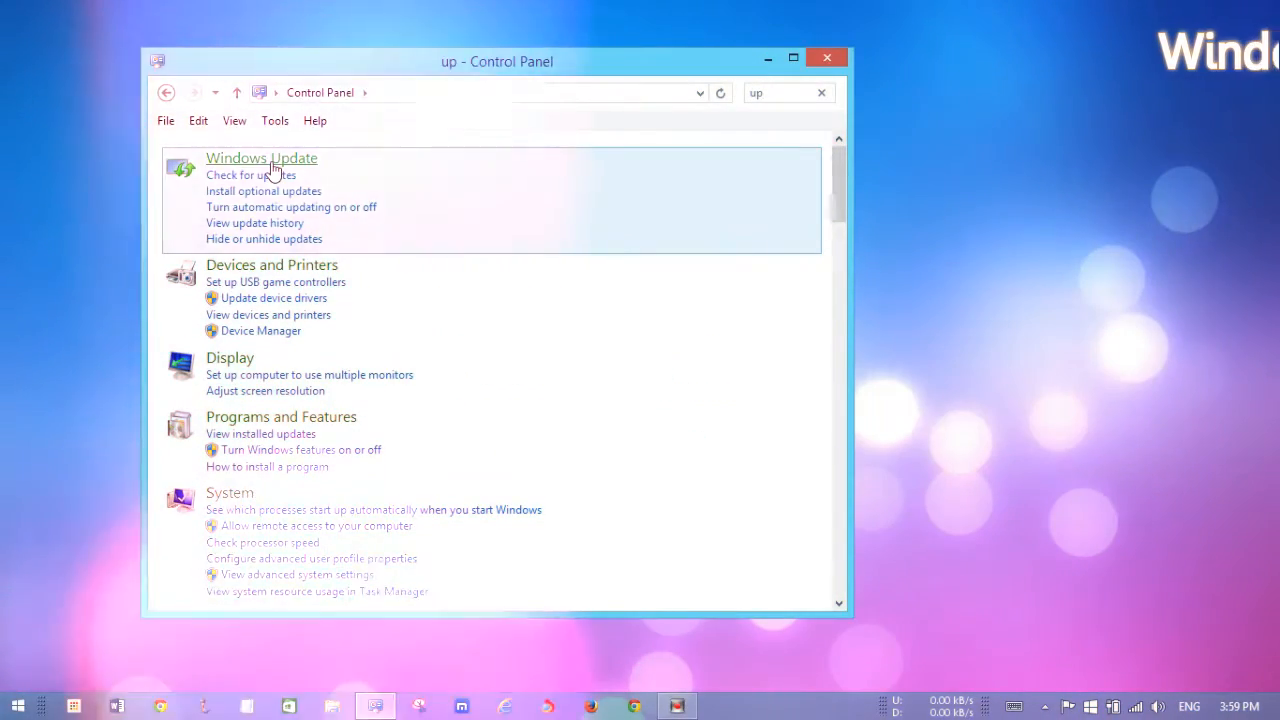
click(260, 158)
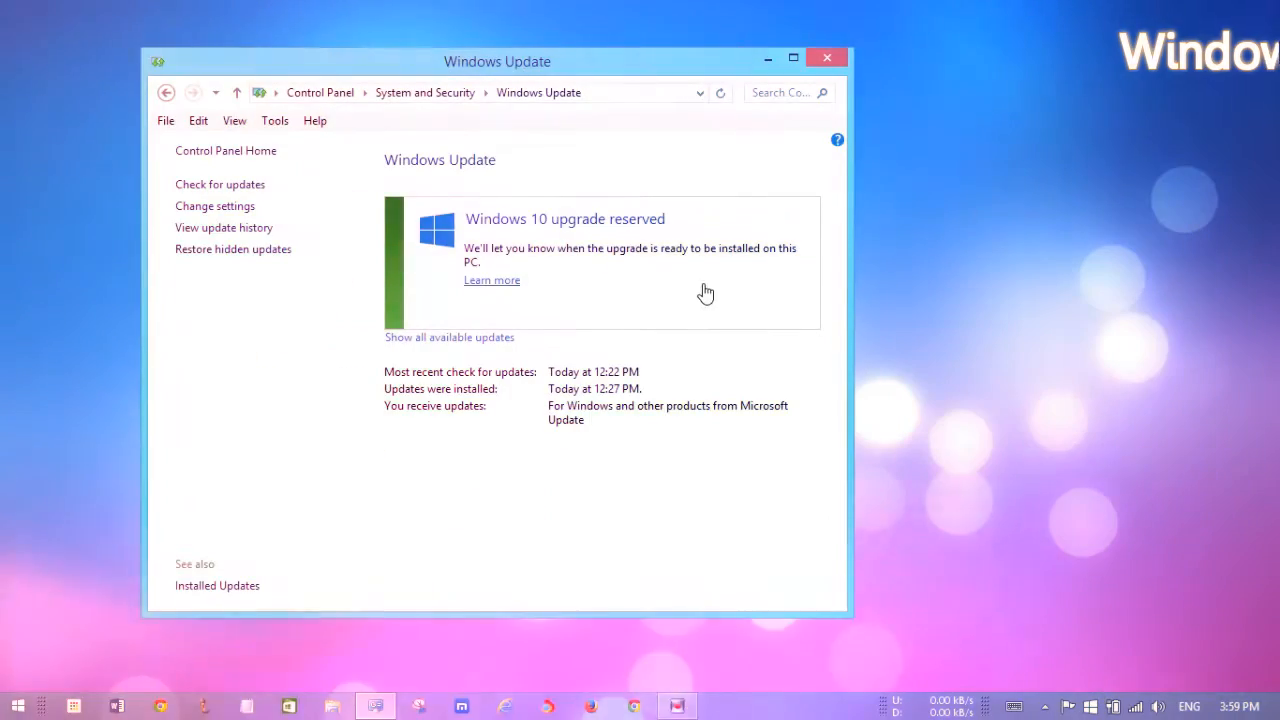
mouse_move(484, 234)
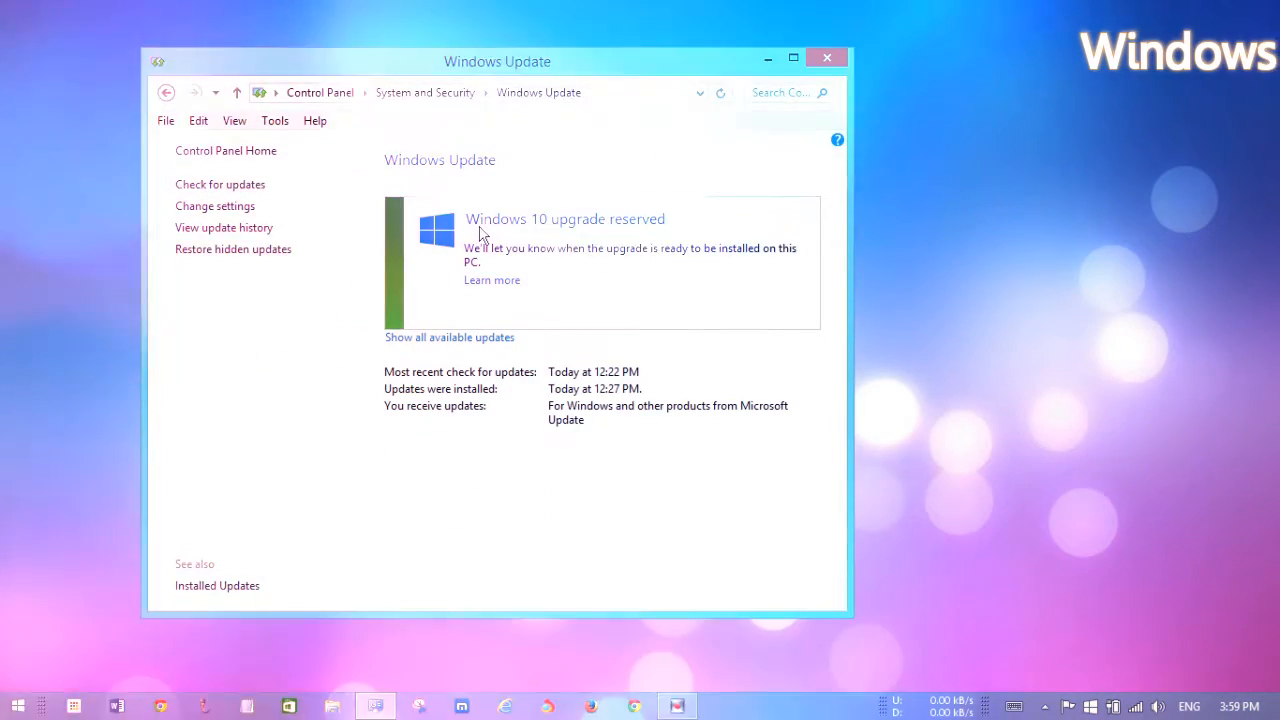
mouse_move(394, 198)
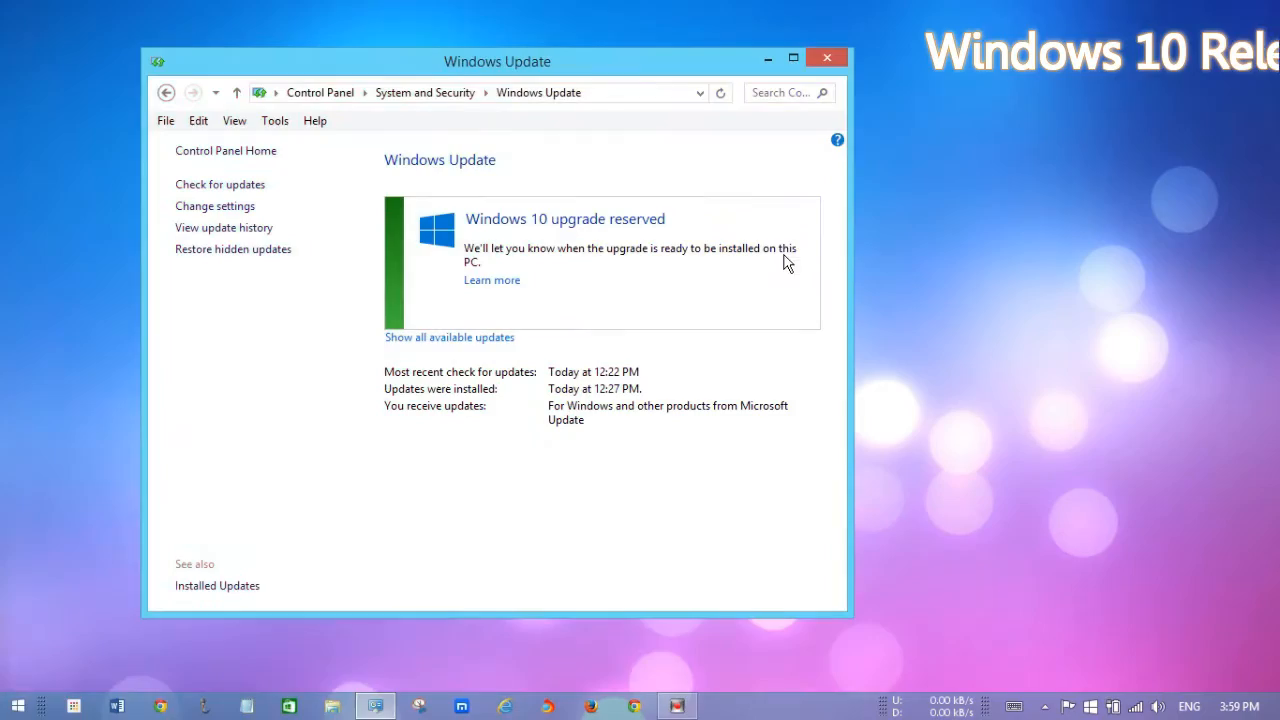
Close the Windows Update window to return to a clear desktop
click(834, 56)
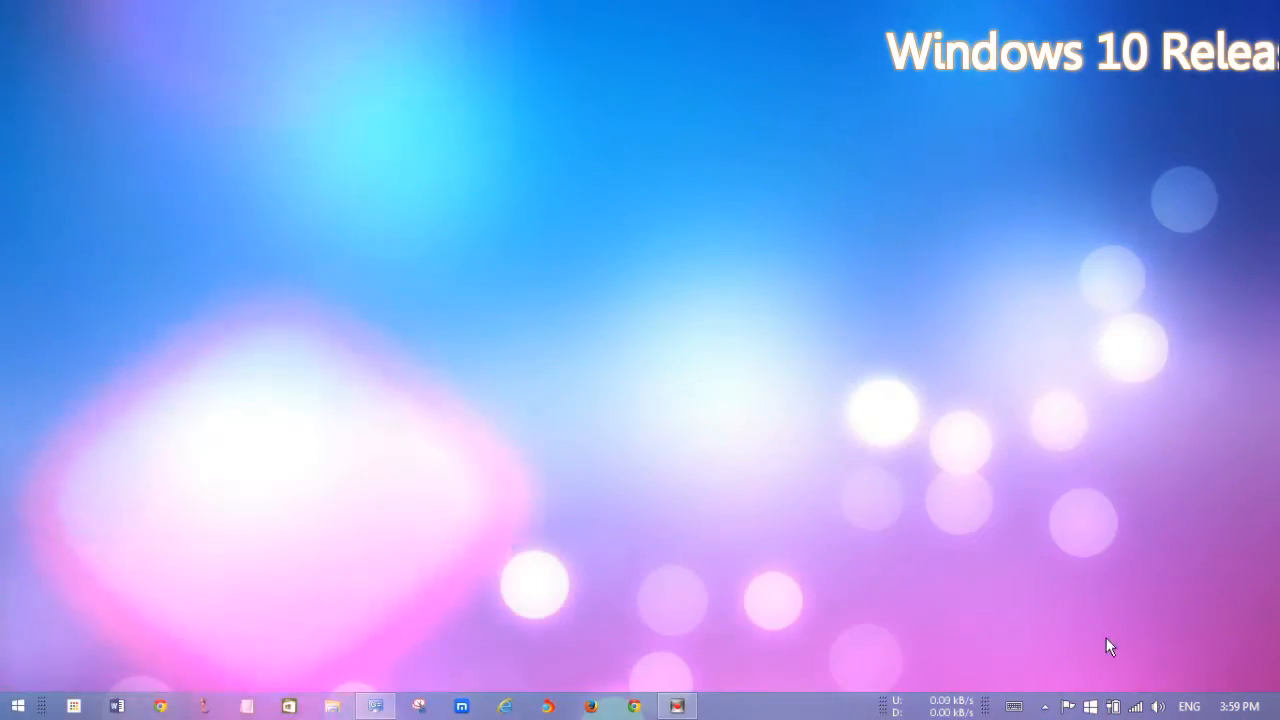
mouse_move(1092, 706)
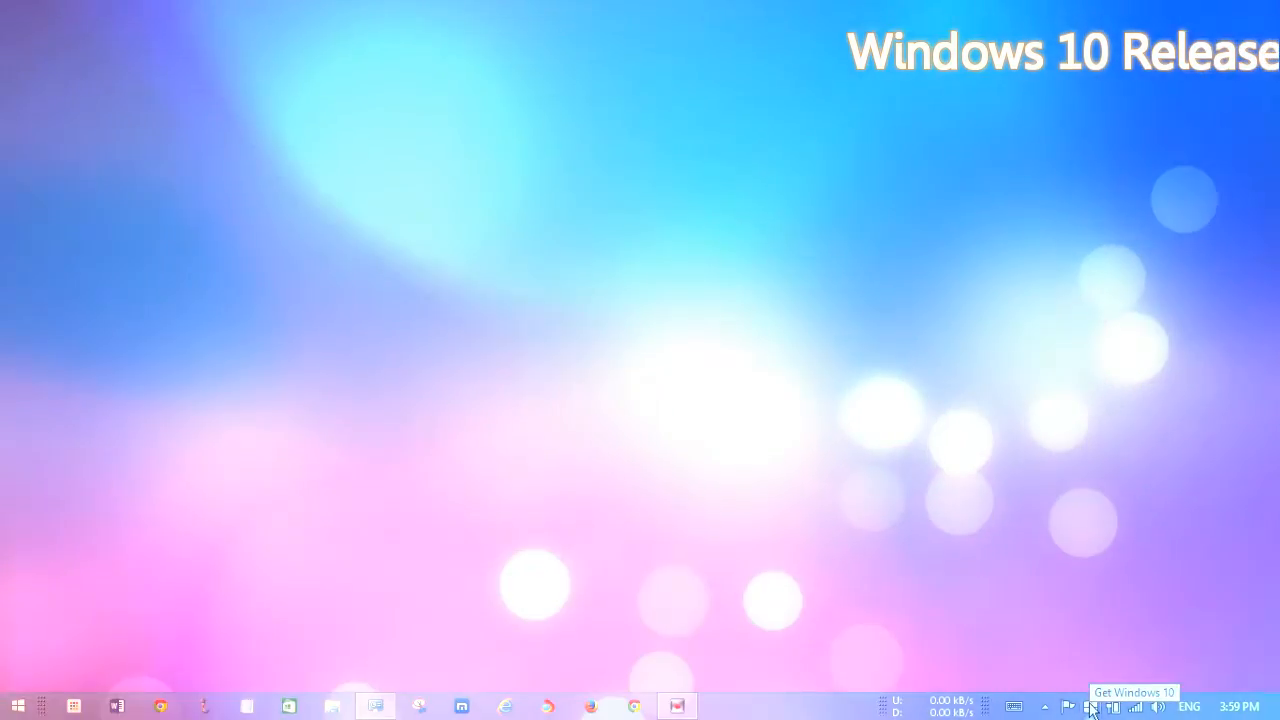
mouse_move(1086, 606)
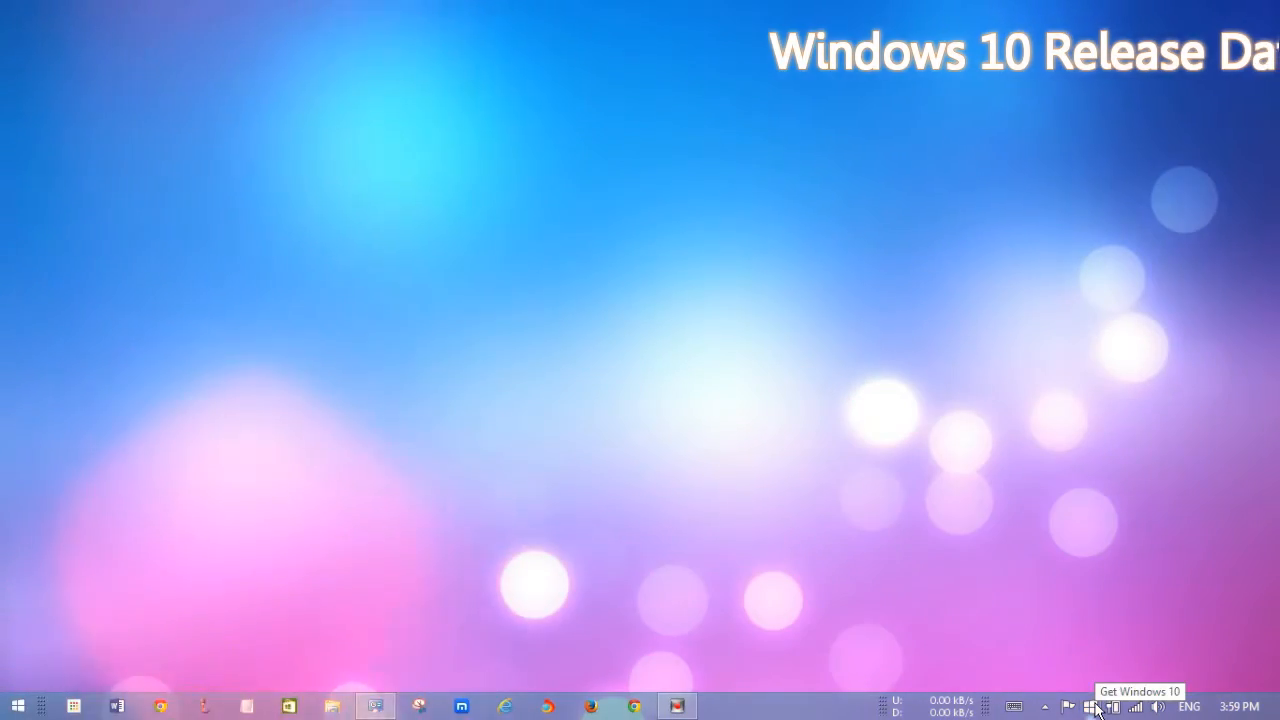
Launch Get Windows 10 from the tray and advance to the 'Familiar and easy' slide
click(1096, 704)
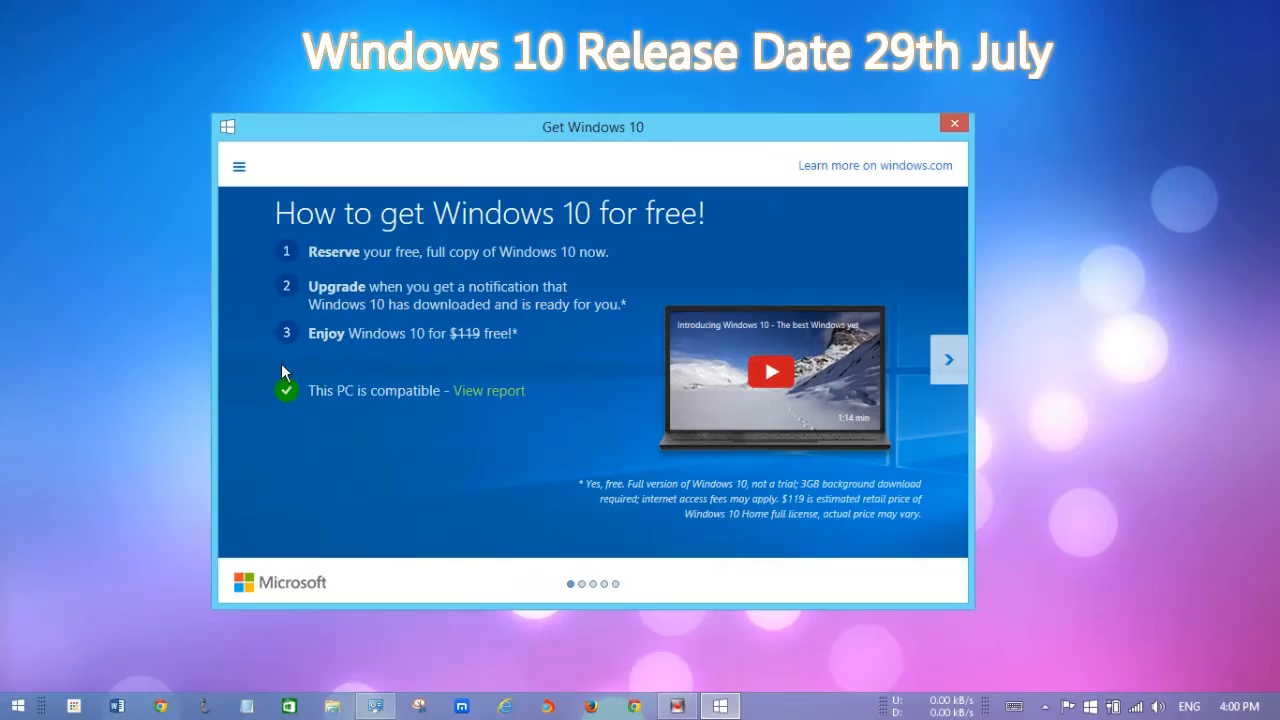
mouse_move(356, 436)
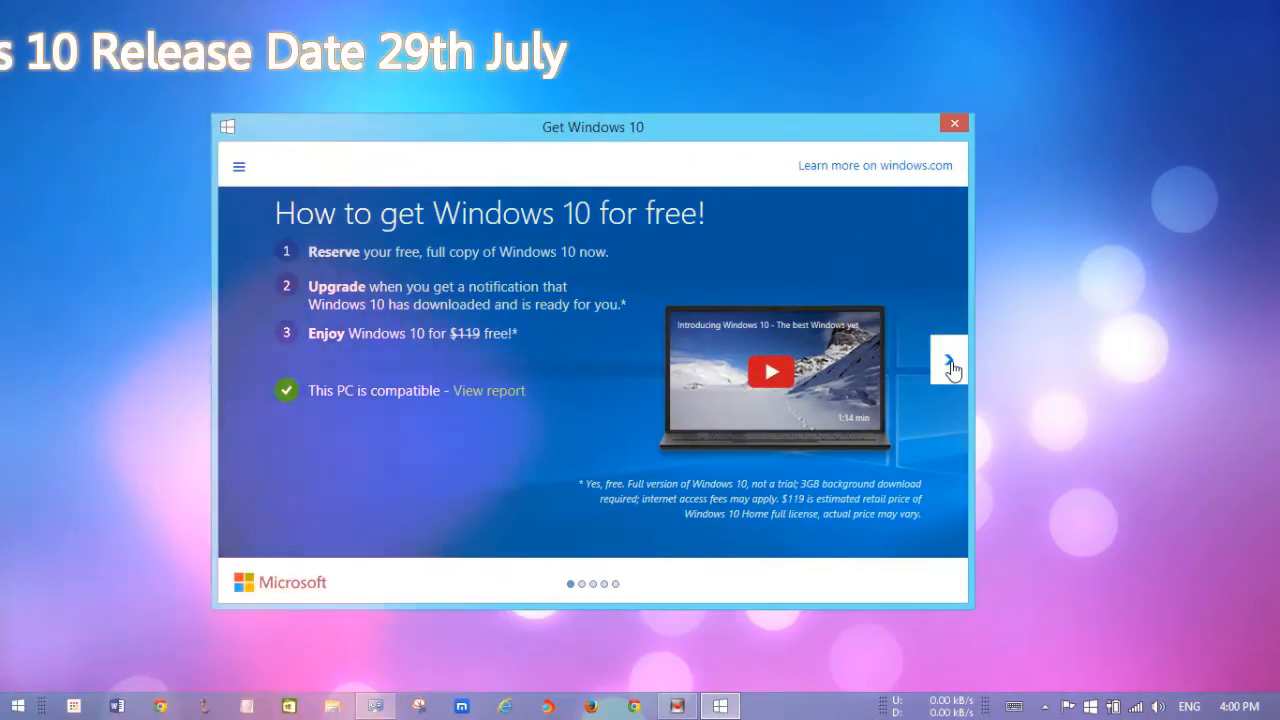
click(948, 360)
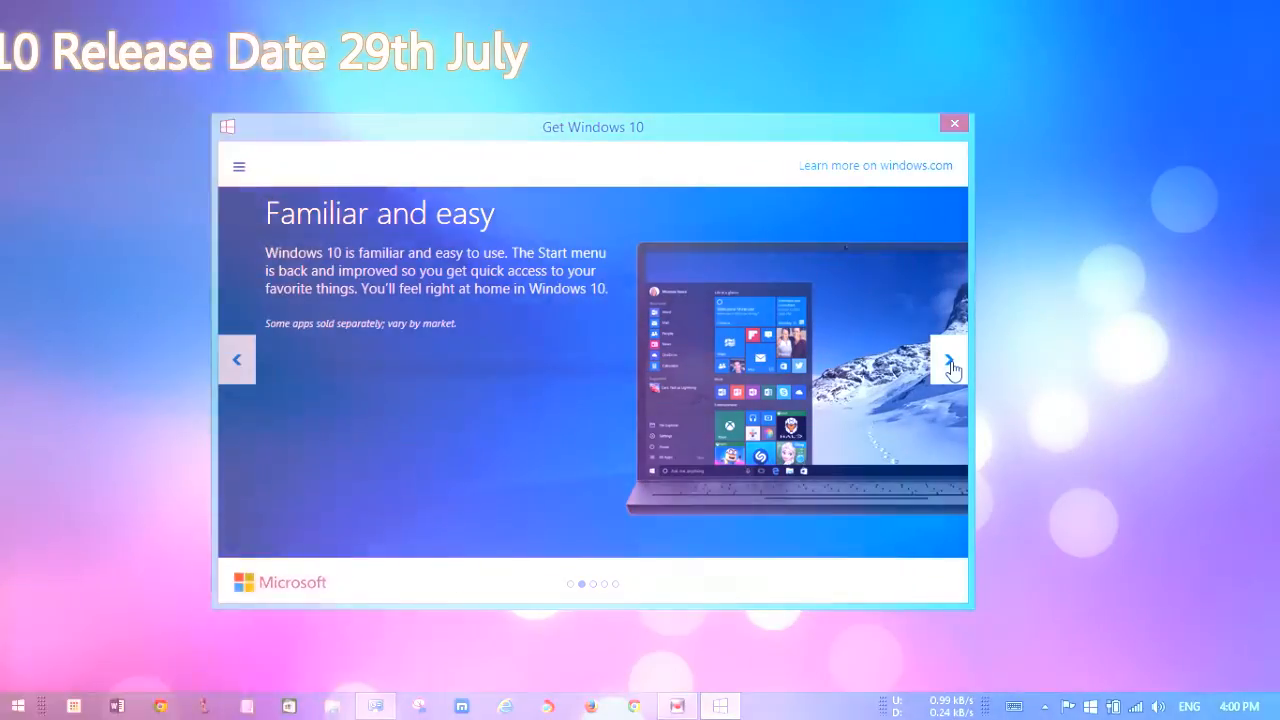